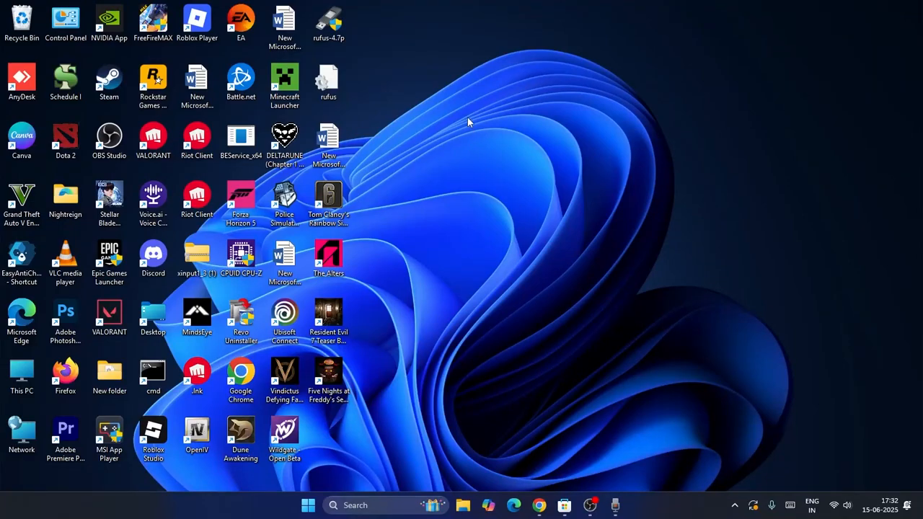
{"action": "mouse_move", "coordinate": [454, 99]}
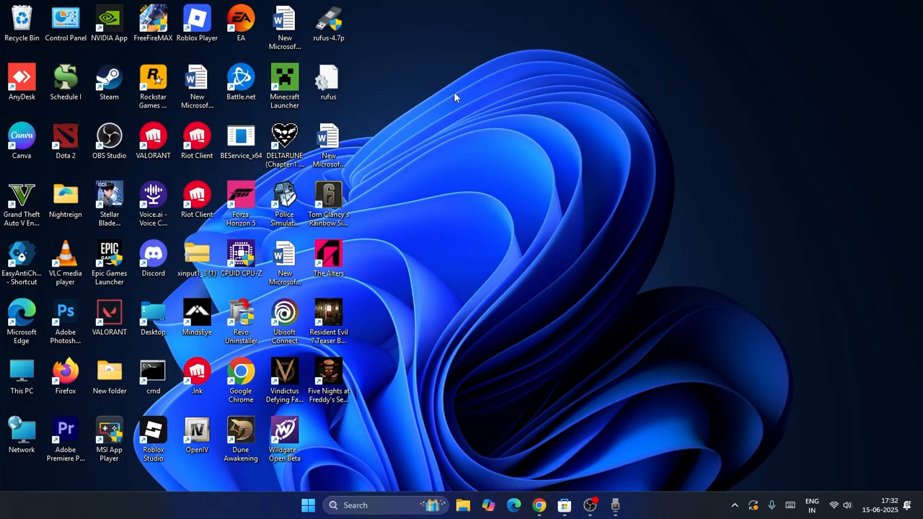
{"action": "mouse_move", "coordinate": [441, 123]}
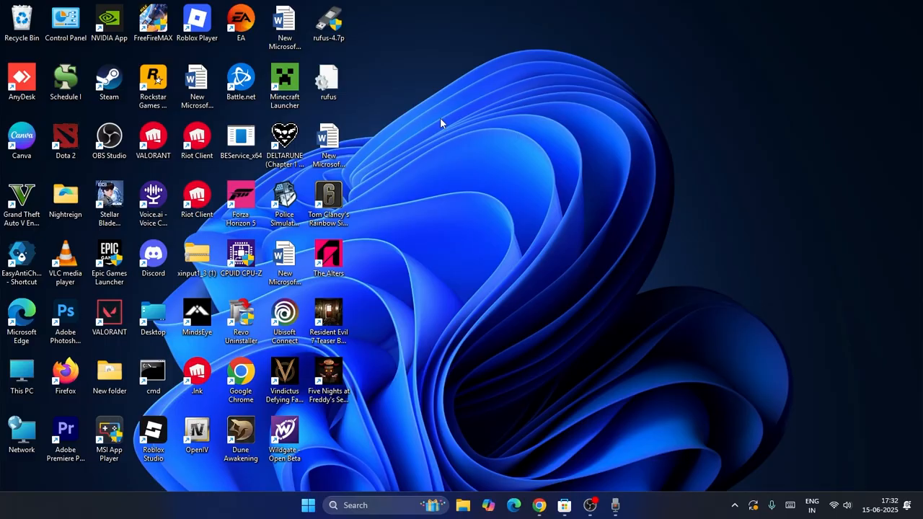
{"action": "mouse_move", "coordinate": [331, 516]}
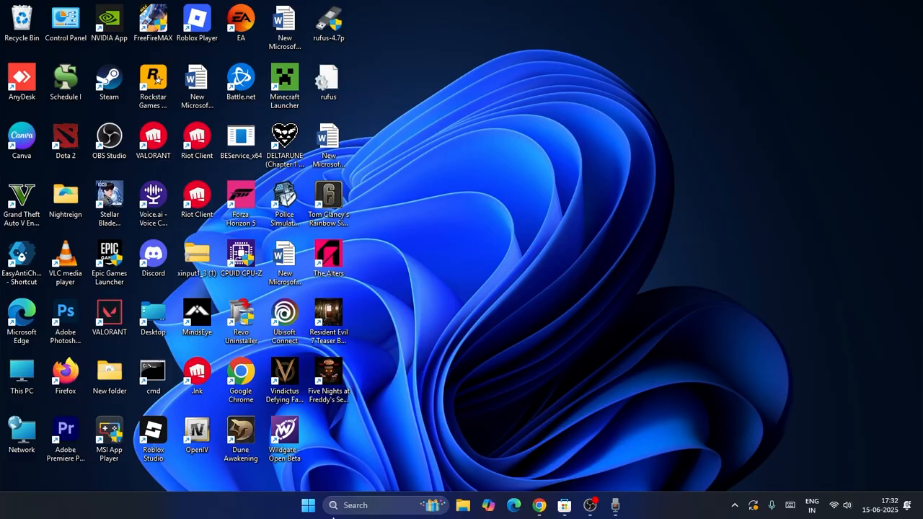
Launch Settings from search and reach the VPN page under Network & internet
{"action": "type", "text": "settings"}
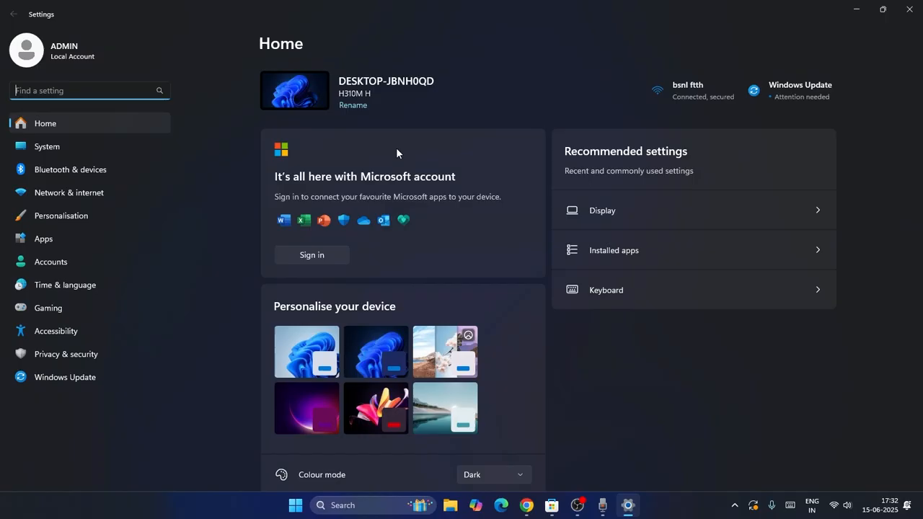
{"action": "mouse_move", "coordinate": [72, 192]}
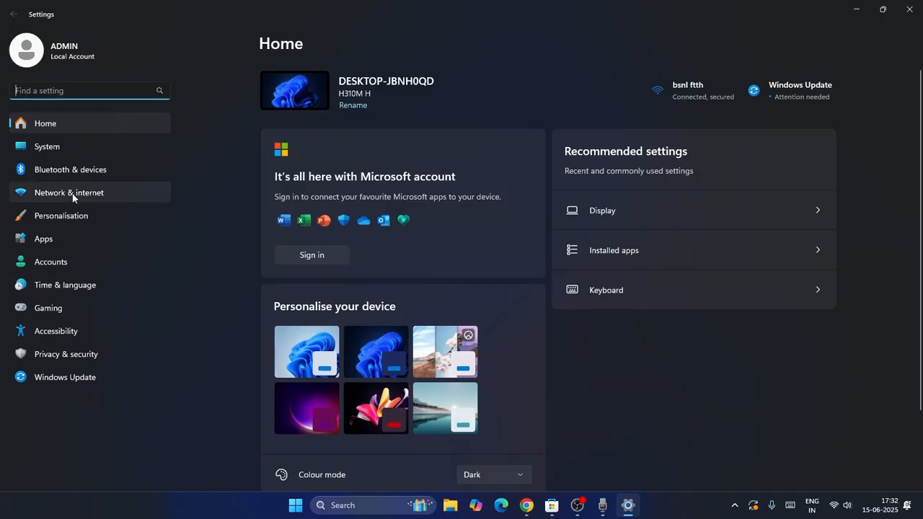
{"action": "left_click", "coordinate": [68, 193]}
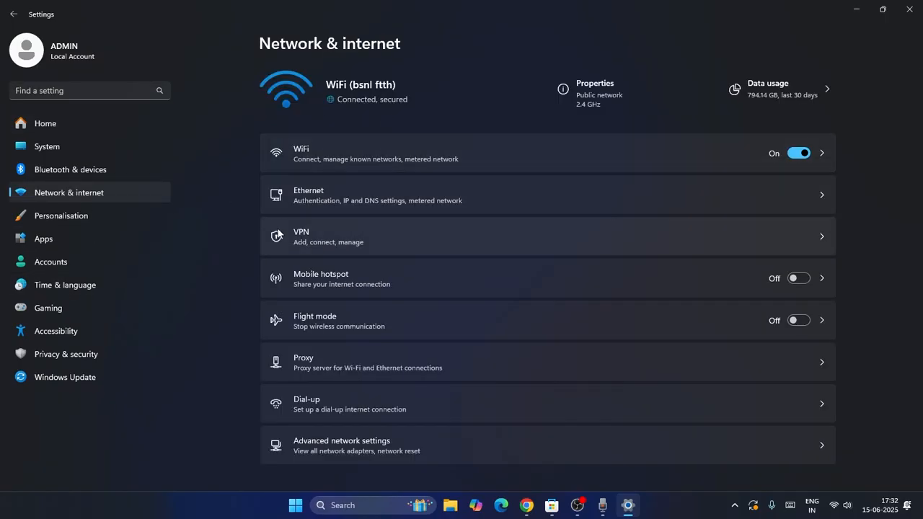
{"action": "left_click", "coordinate": [300, 236]}
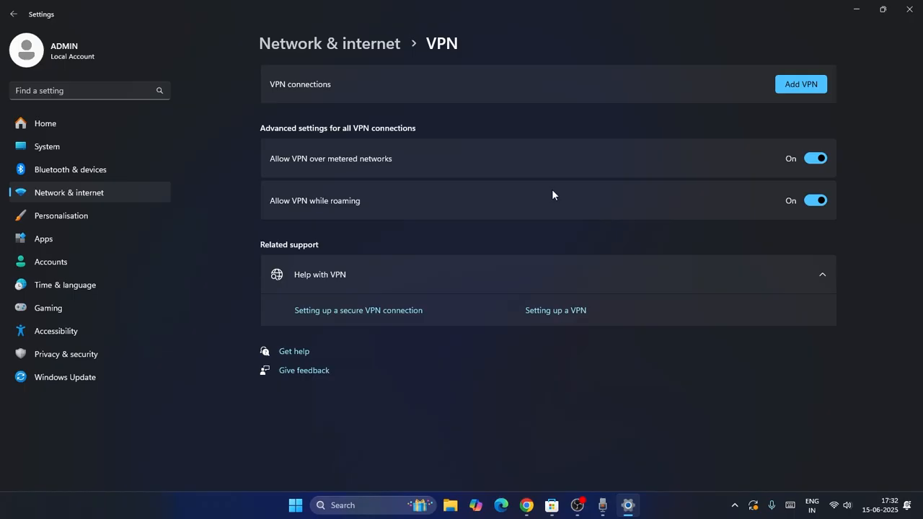
{"action": "mouse_move", "coordinate": [360, 169]}
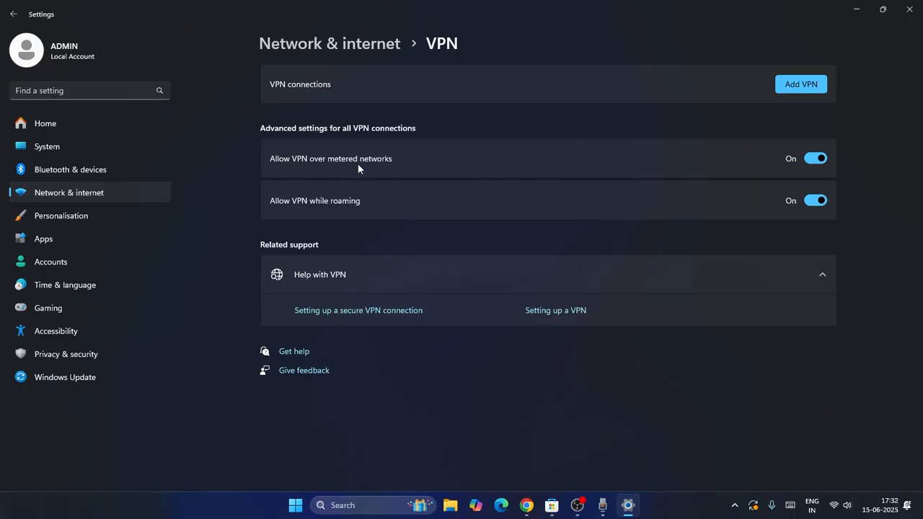
{"action": "mouse_move", "coordinate": [615, 169]}
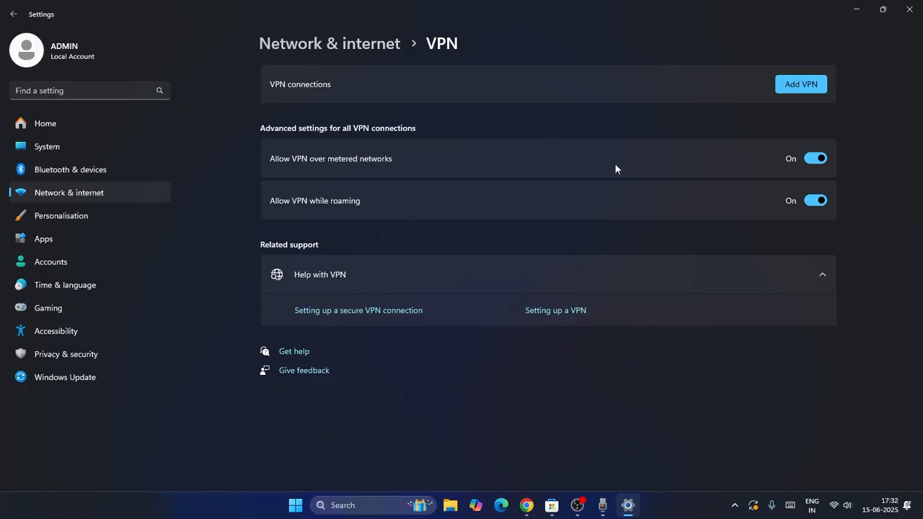
Switch off VPN over metered networks and VPN while roaming
{"action": "left_click", "coordinate": [816, 158]}
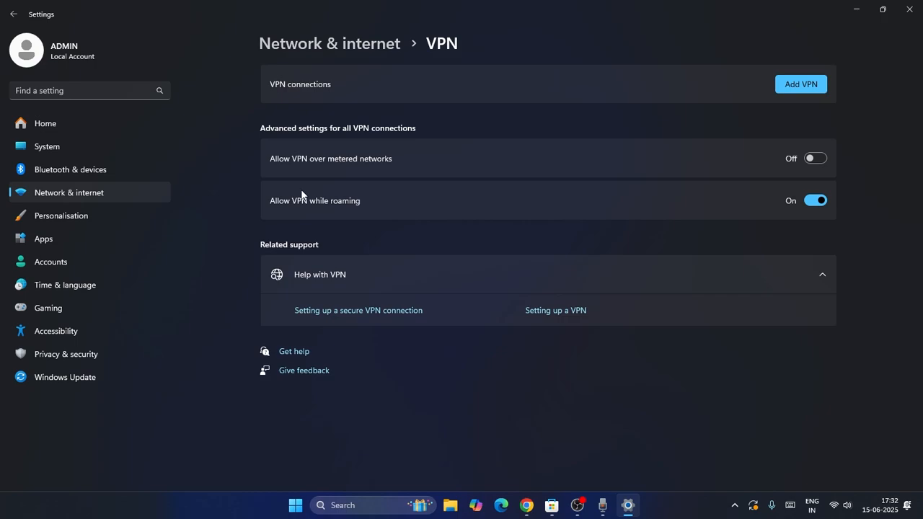
{"action": "mouse_move", "coordinate": [355, 209]}
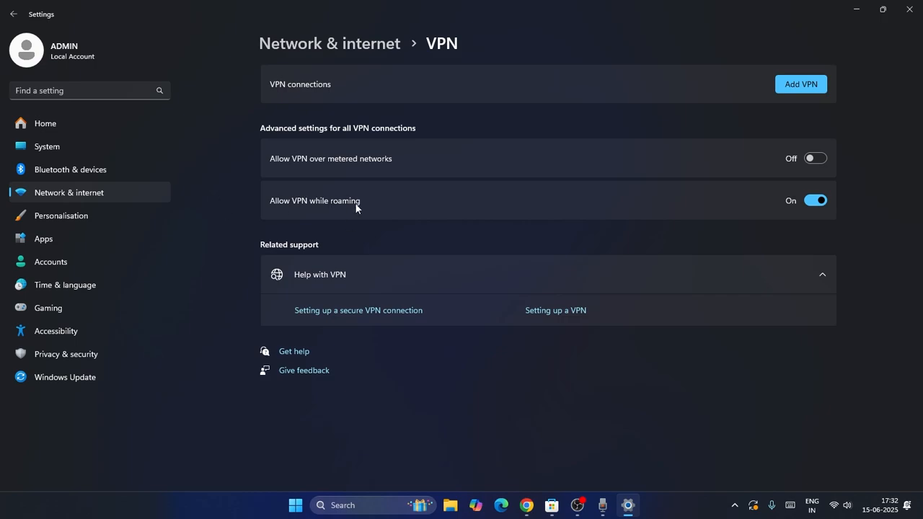
{"action": "left_click", "coordinate": [816, 200]}
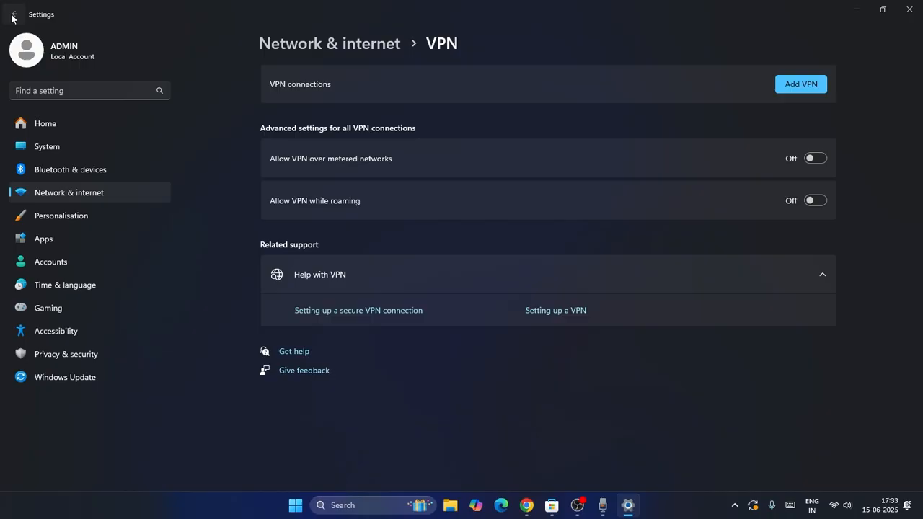
Check the manual proxy server editor shows Off and dismiss it, leaving proxy disabled
{"action": "left_click", "coordinate": [13, 13]}
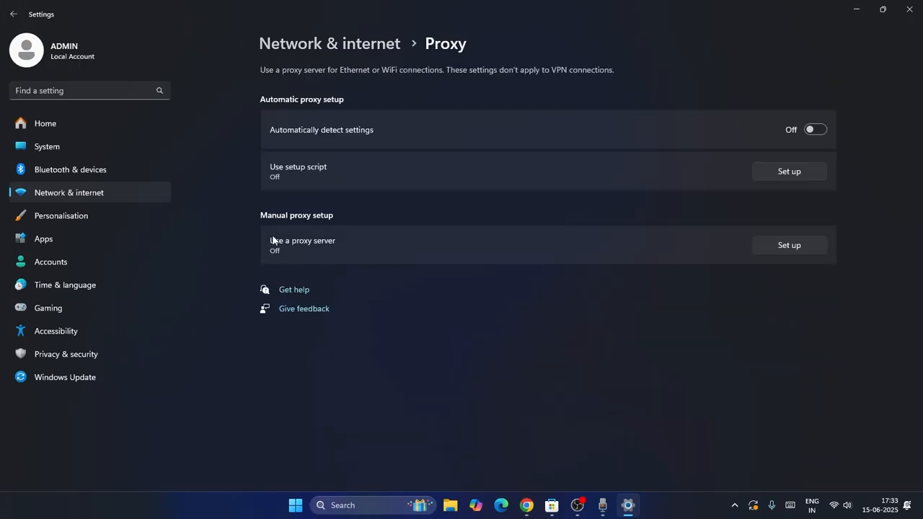
{"action": "mouse_move", "coordinate": [331, 248]}
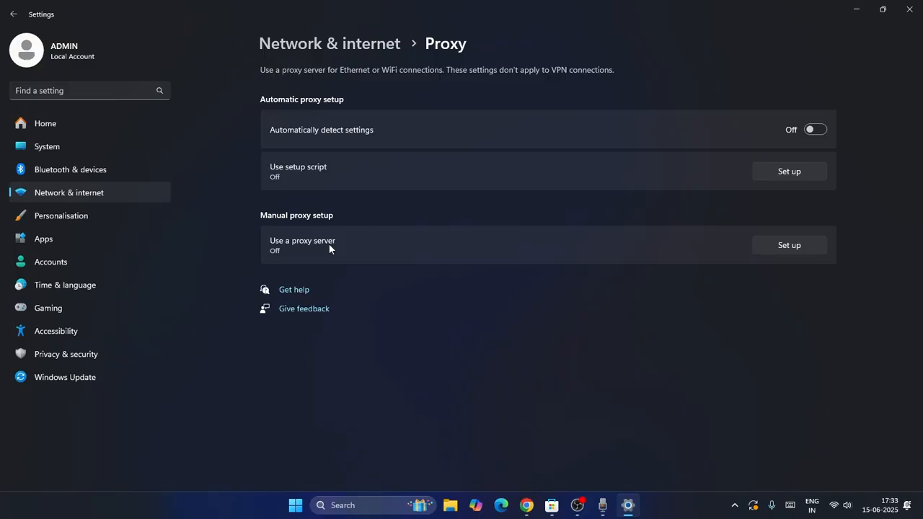
{"action": "left_click", "coordinate": [789, 244]}
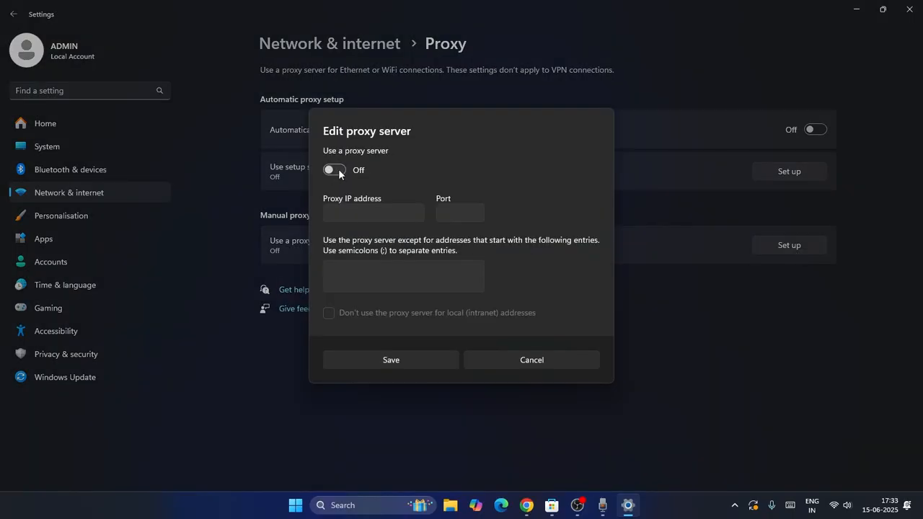
{"action": "mouse_move", "coordinate": [588, 142]}
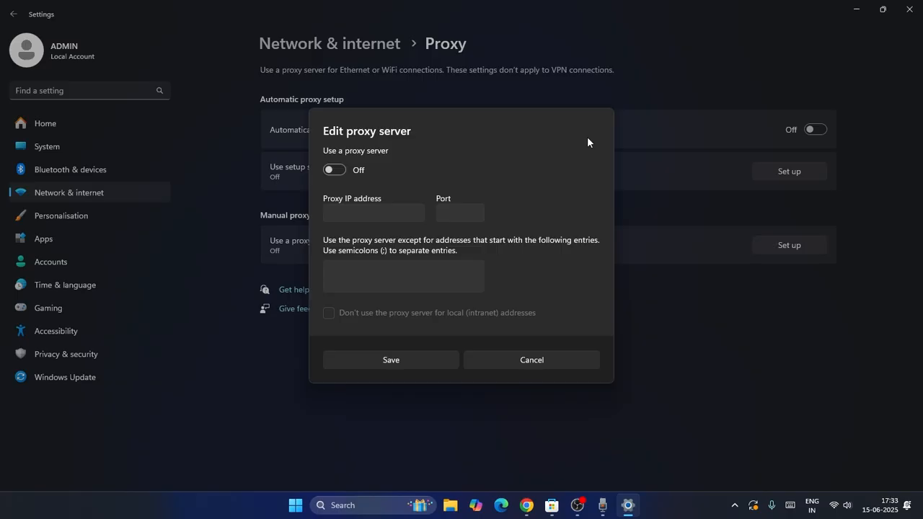
{"action": "left_click", "coordinate": [531, 360]}
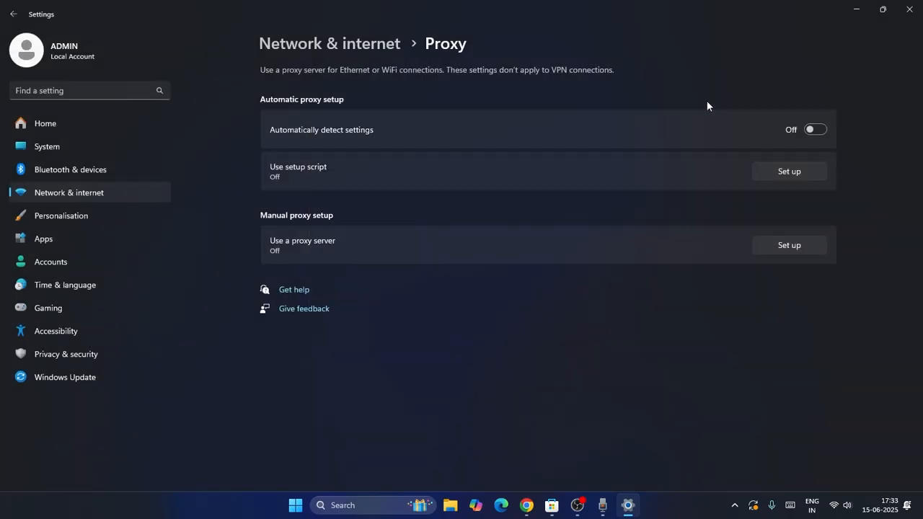
{"action": "mouse_move", "coordinate": [815, 129]}
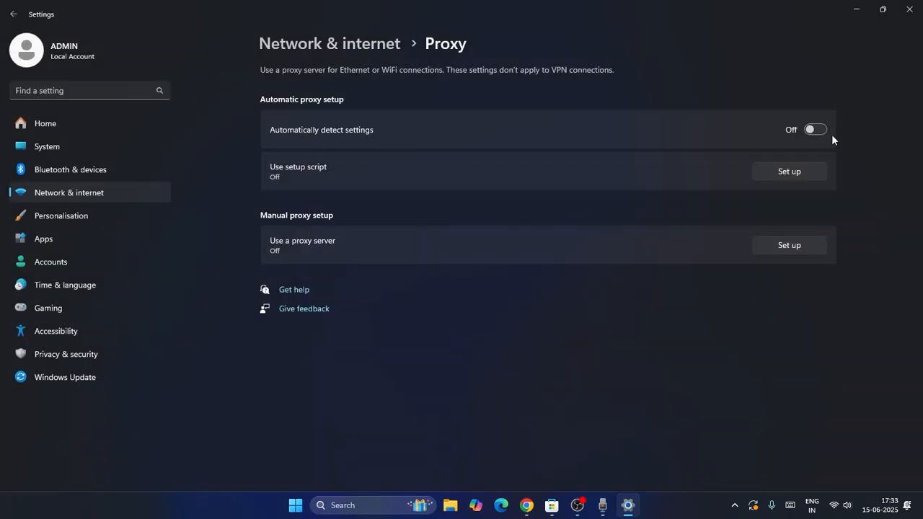
{"action": "mouse_move", "coordinate": [787, 152]}
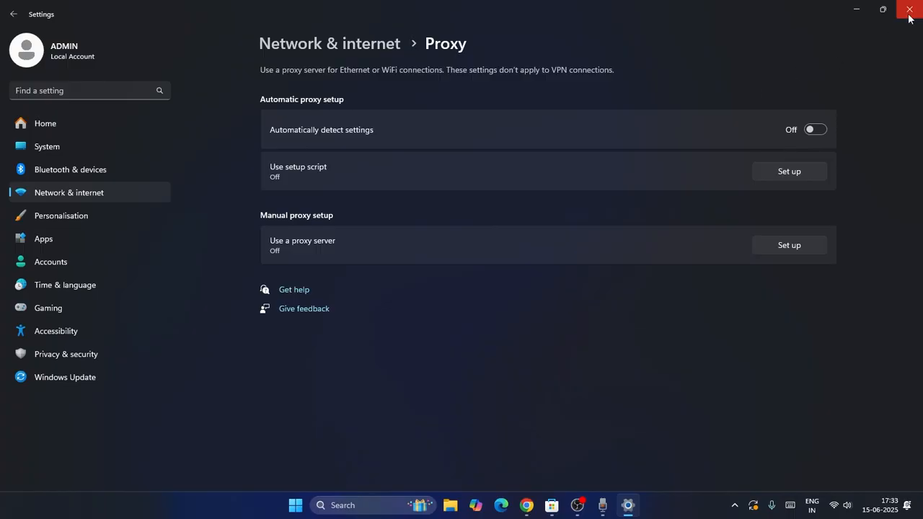
Reopen Settings to the Network reset page under Network & internet, then close Settings
{"action": "left_click", "coordinate": [908, 10]}
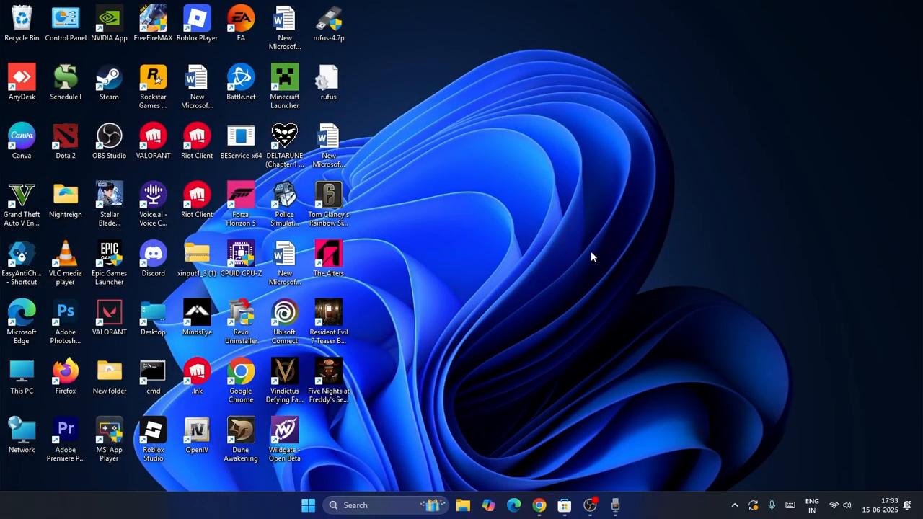
{"action": "mouse_move", "coordinate": [434, 424]}
{"action": "type", "text": "se"}
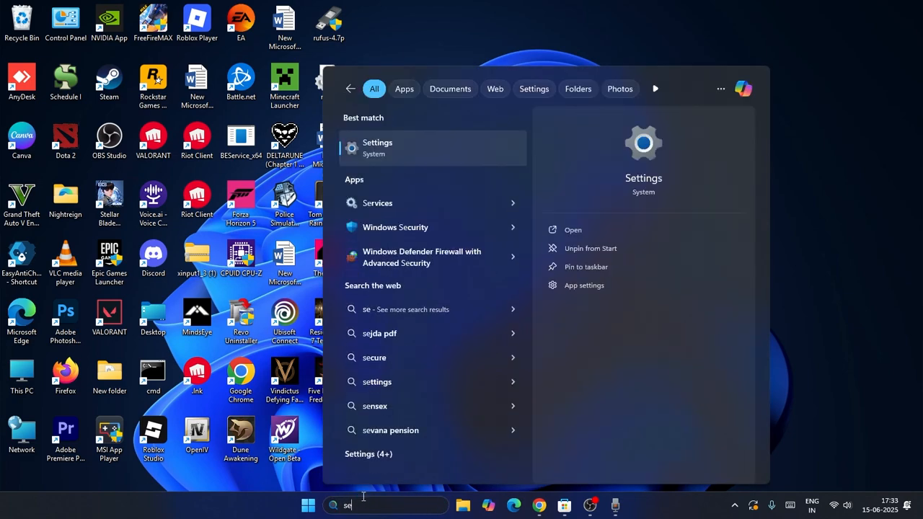
{"action": "left_click", "coordinate": [377, 147]}
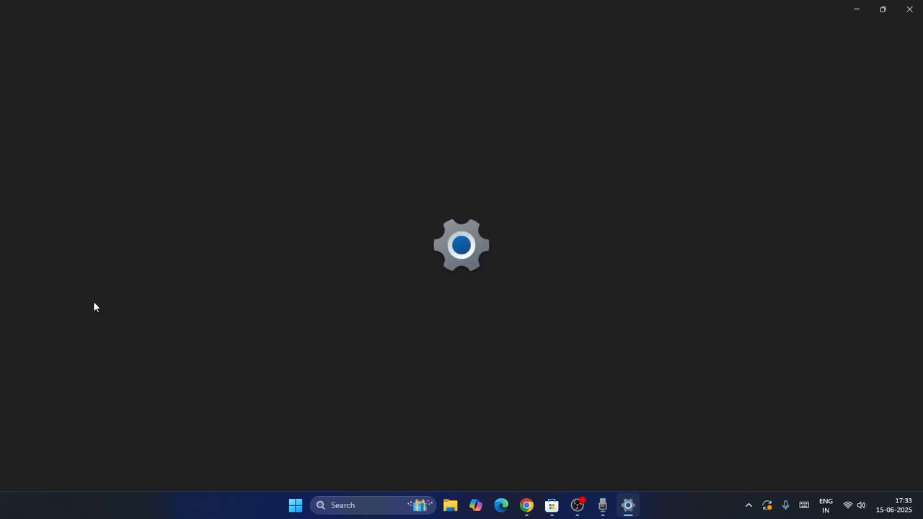
{"action": "left_click", "coordinate": [628, 505]}
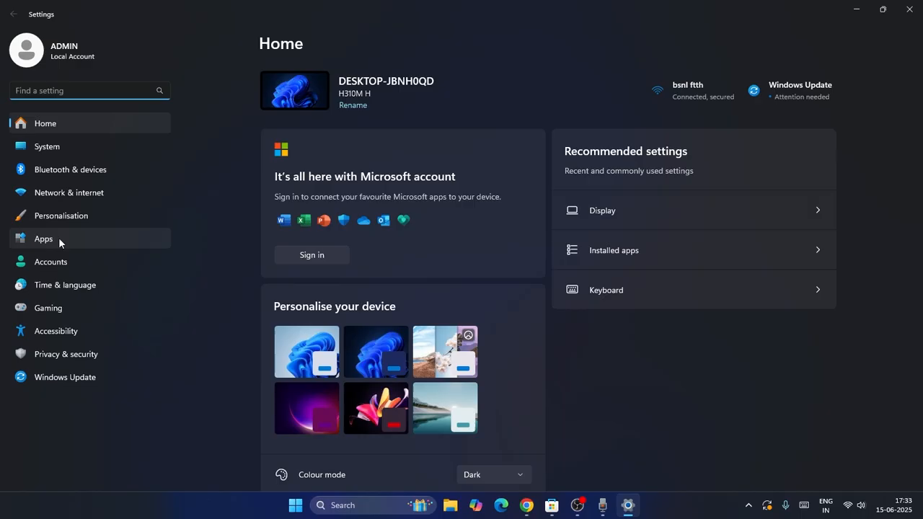
{"action": "left_click", "coordinate": [68, 193]}
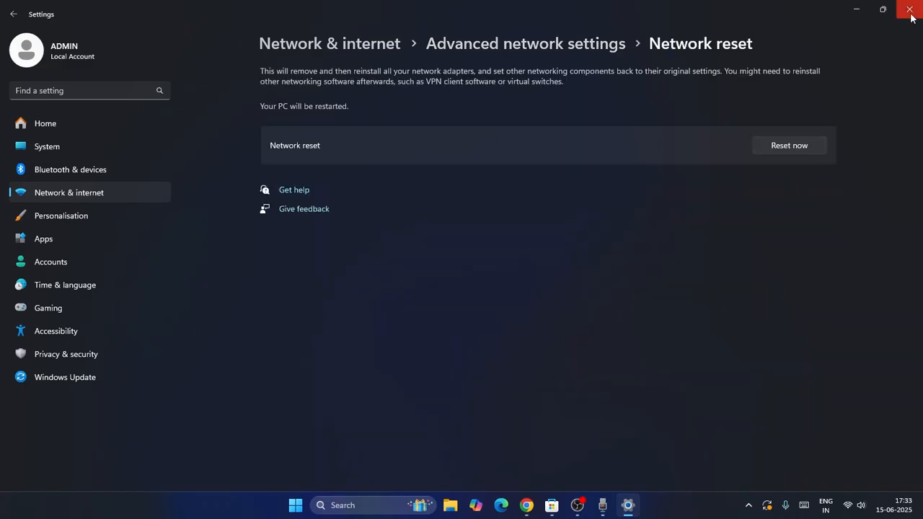
{"action": "left_click", "coordinate": [909, 10]}
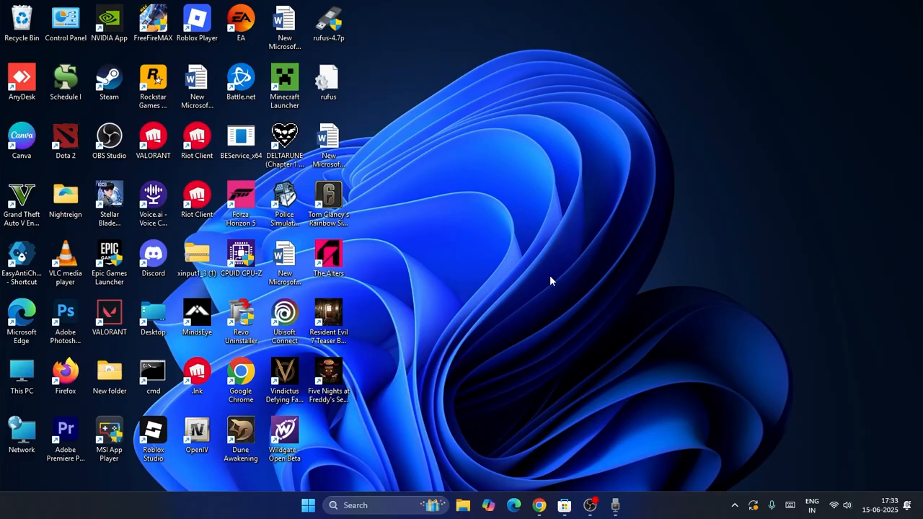